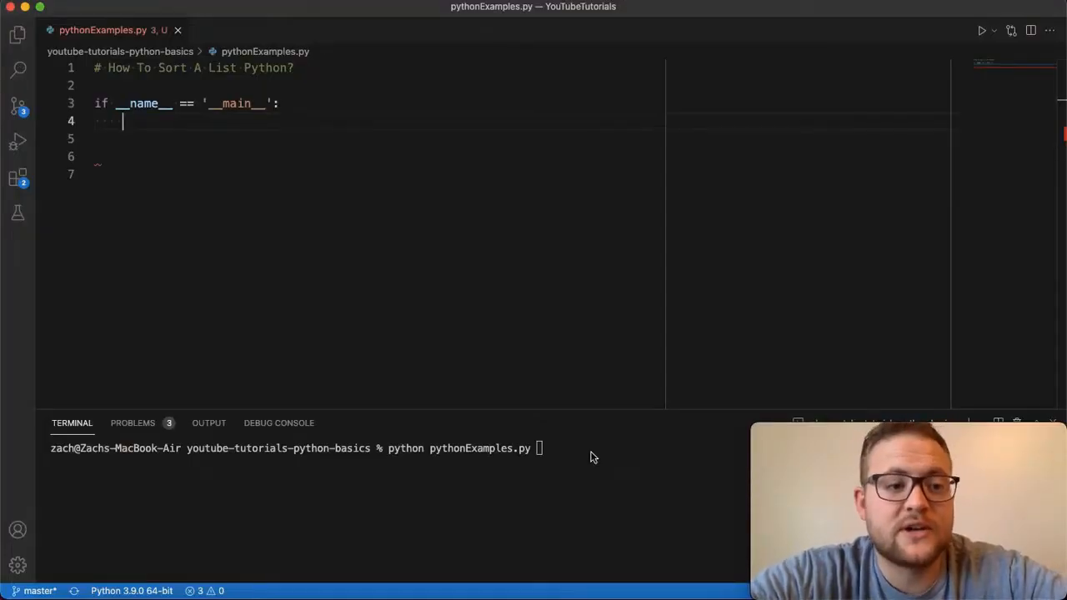
# - Add lst = list(range(100)) with print(lst), then run python pythonExamples.py
pyautogui.press('Enter')
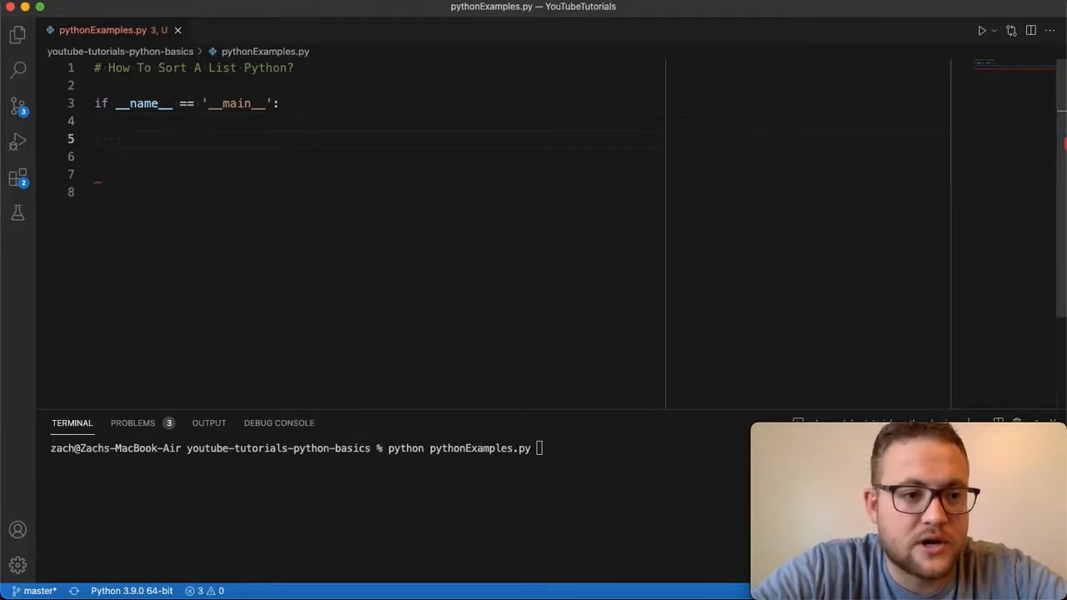
pyautogui.write('lst =')
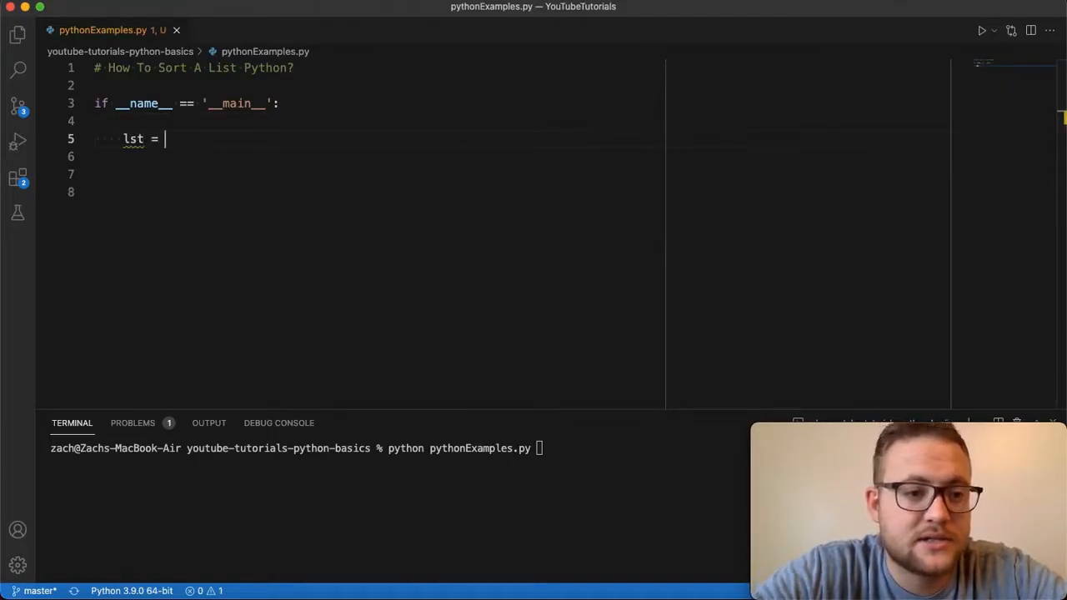
pyautogui.write('list()')
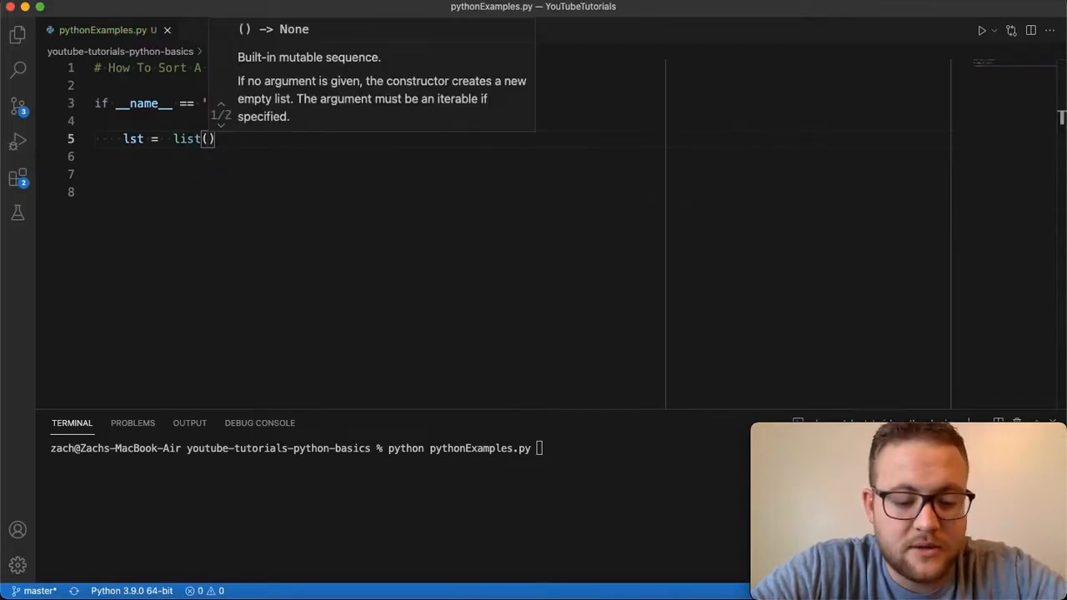
pyautogui.write('r')
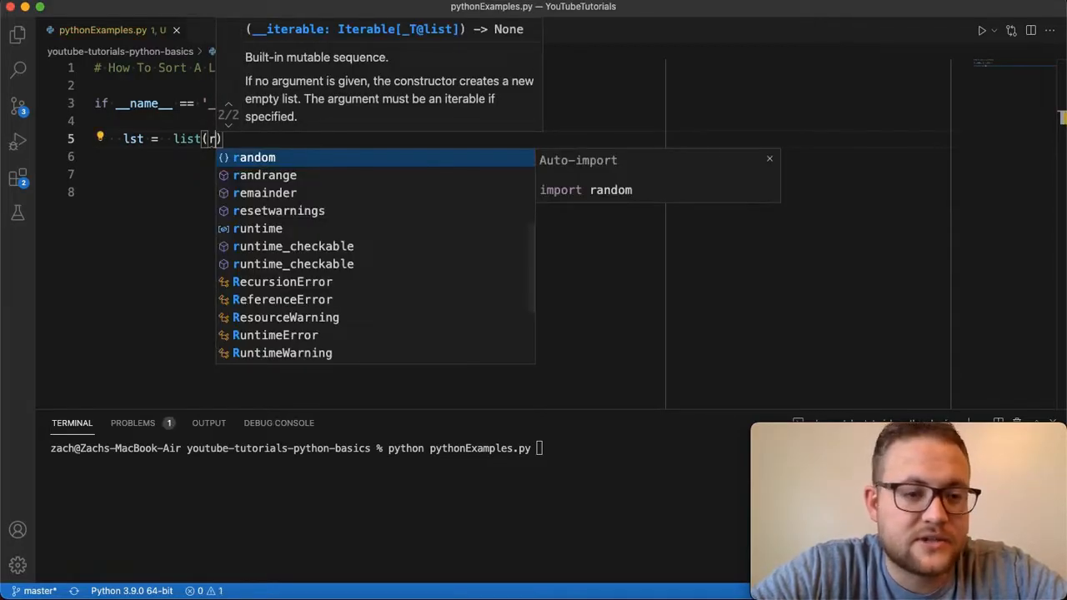
pyautogui.write('ange(100')
pyautogui.click(374, 157)
pyautogui.write('print(lst)')
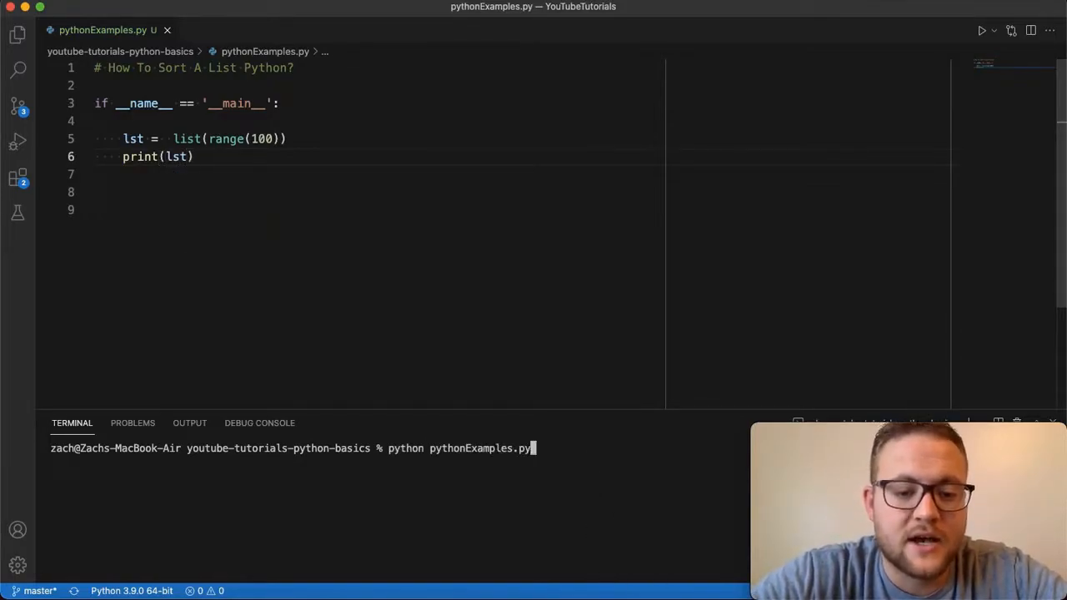
pyautogui.press('Enter')
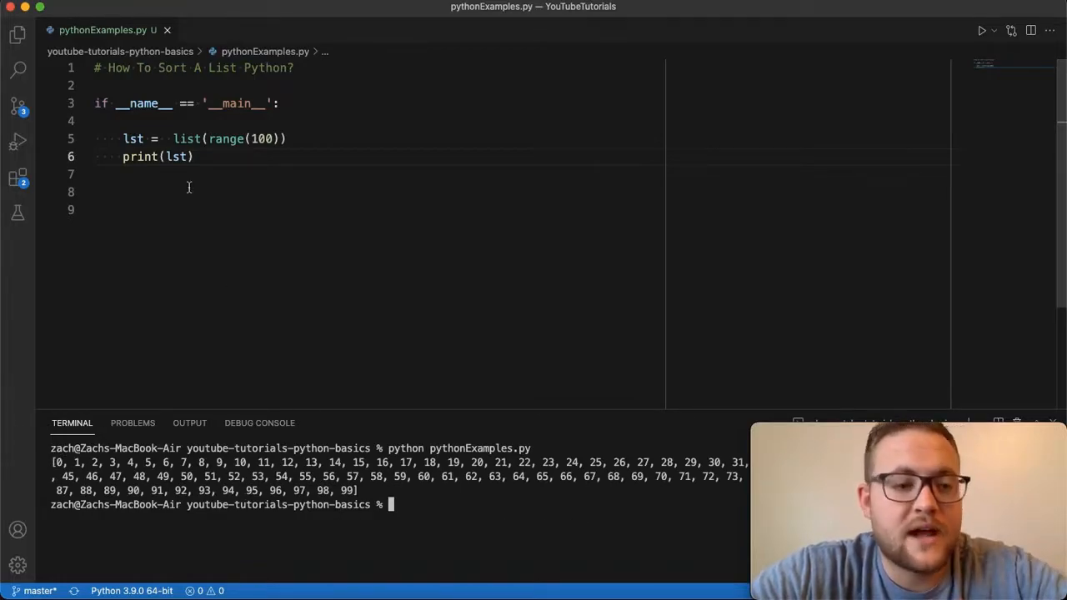
# - Add import random and random.shuffle(lst) before printing, then rerun the script
pyautogui.press('Enter')
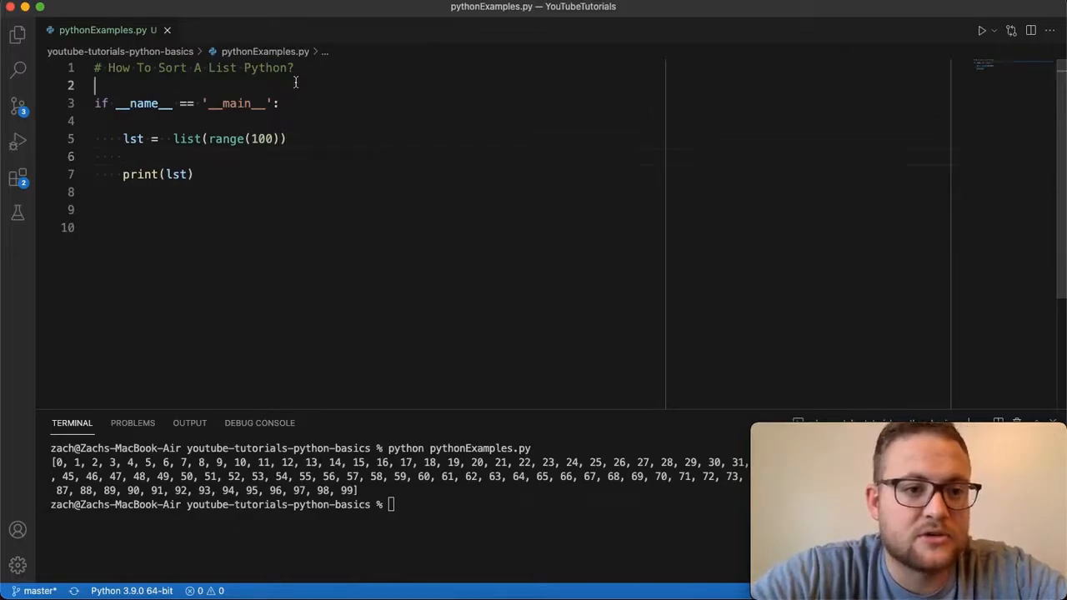
pyautogui.write('import random')
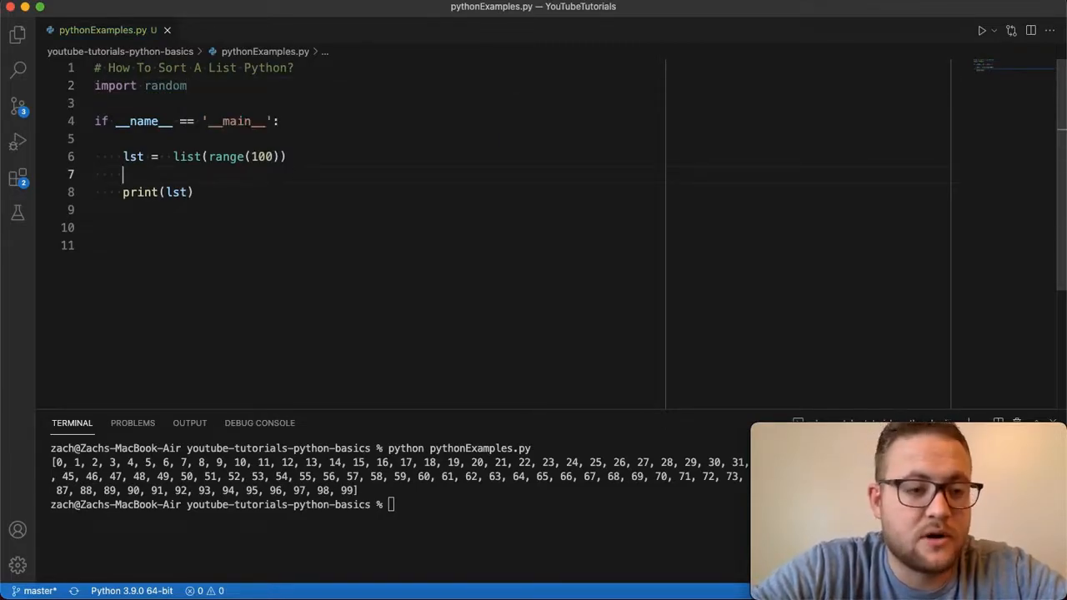
pyautogui.write('random.s')
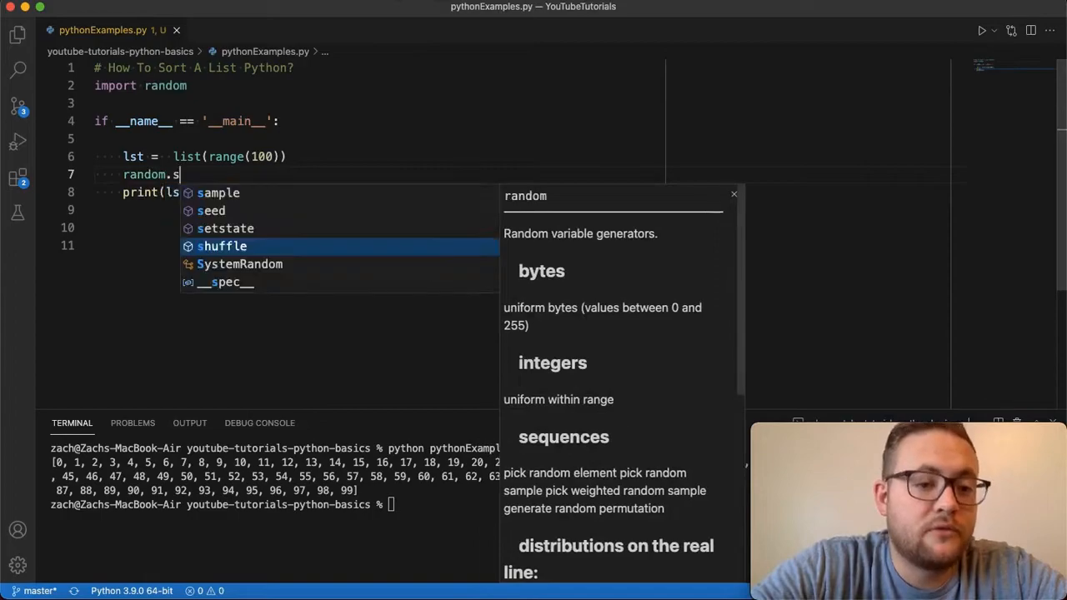
pyautogui.write('huffle(lst')
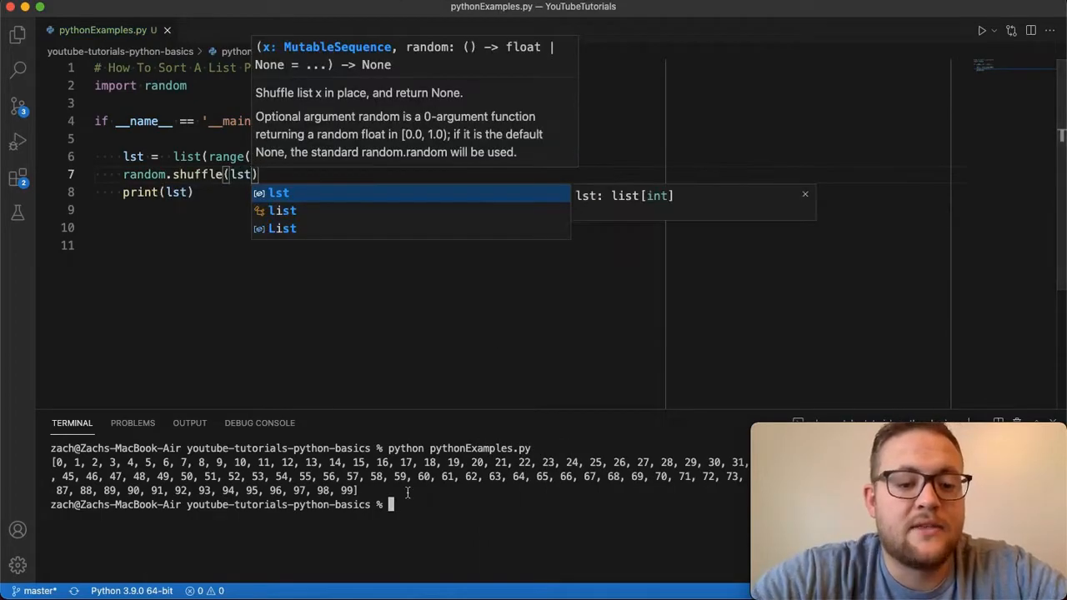
pyautogui.press('Escape')
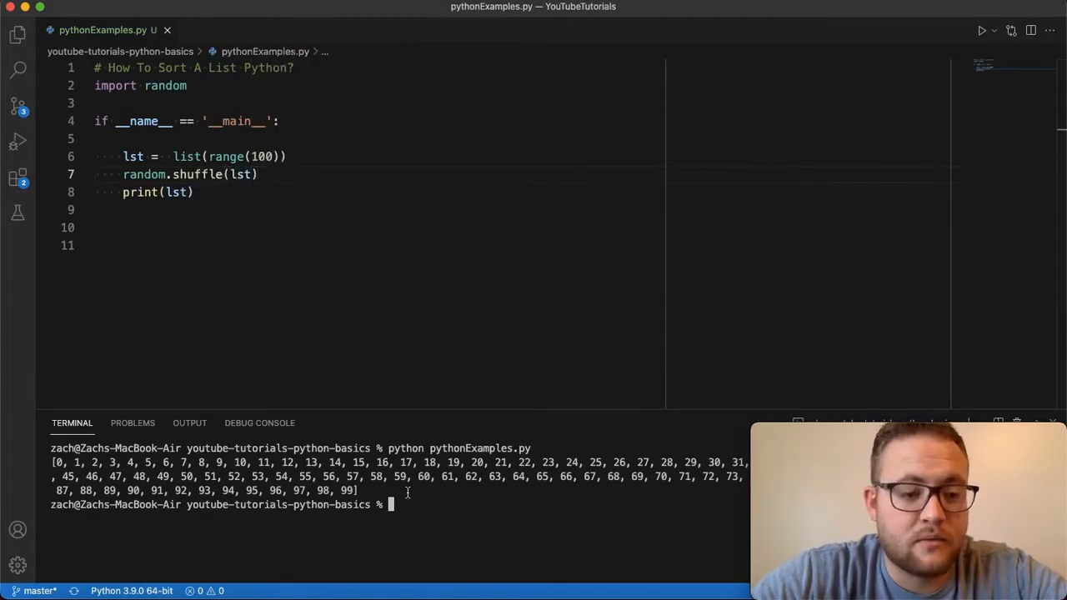
pyautogui.press('Enter')
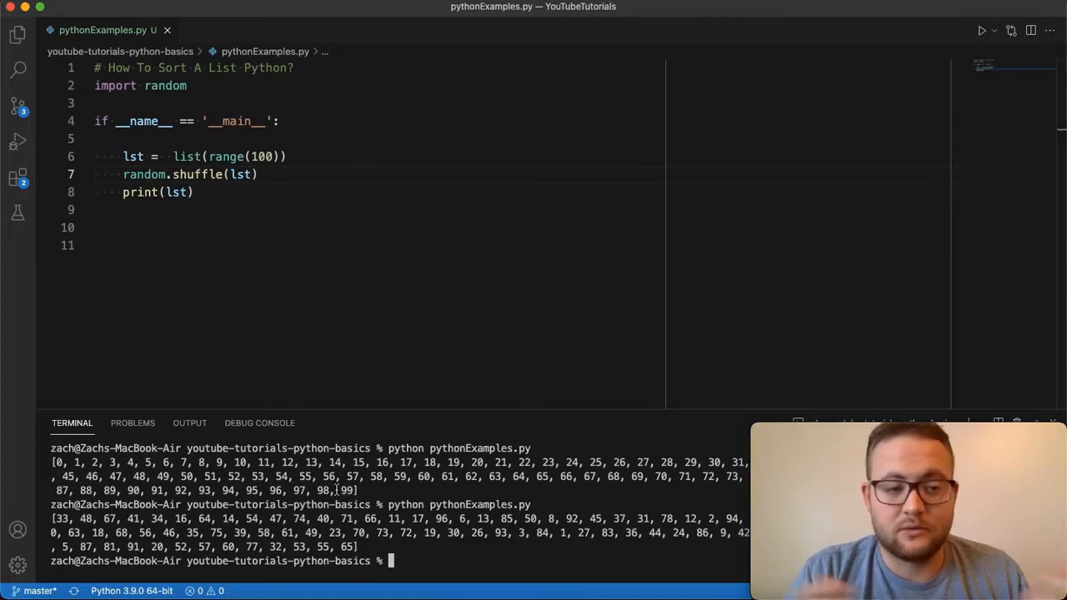
pyautogui.moveTo(294, 138)
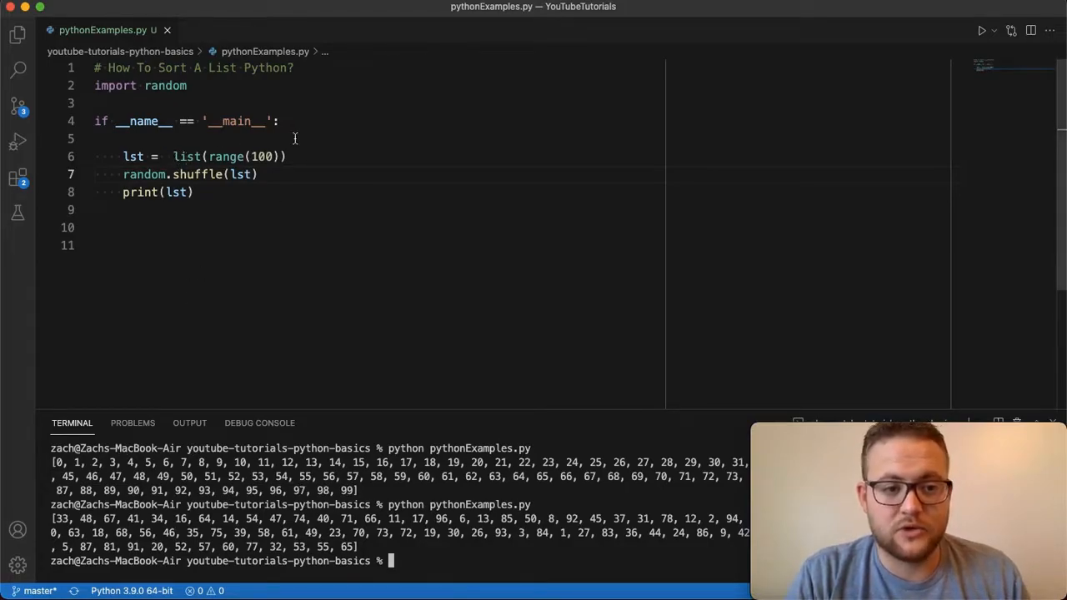
pyautogui.moveTo(259, 186)
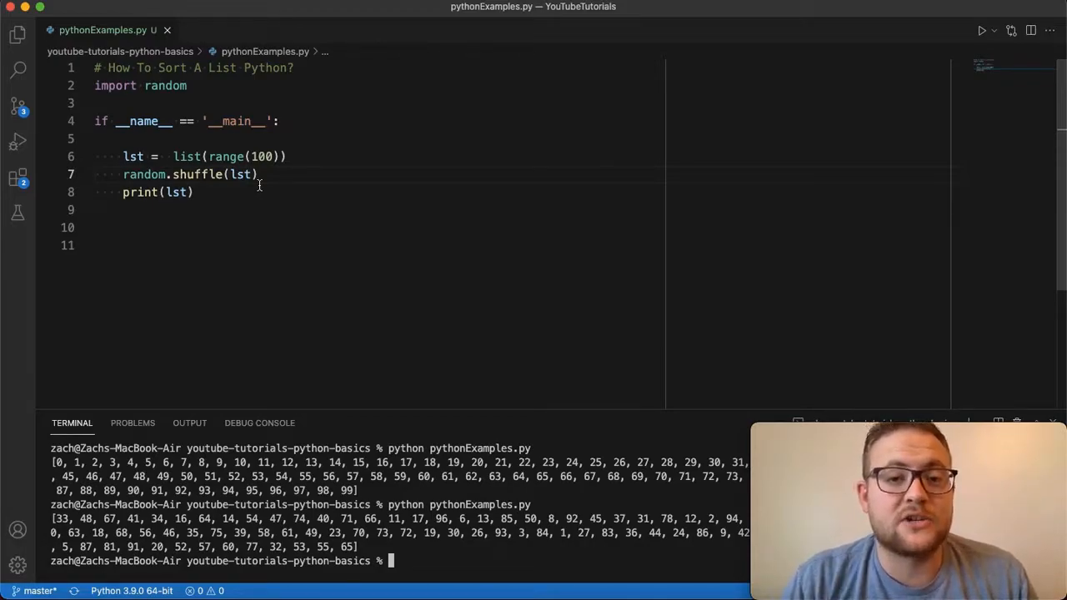
# - Open a new indented line below print(lst)
pyautogui.press('Enter')
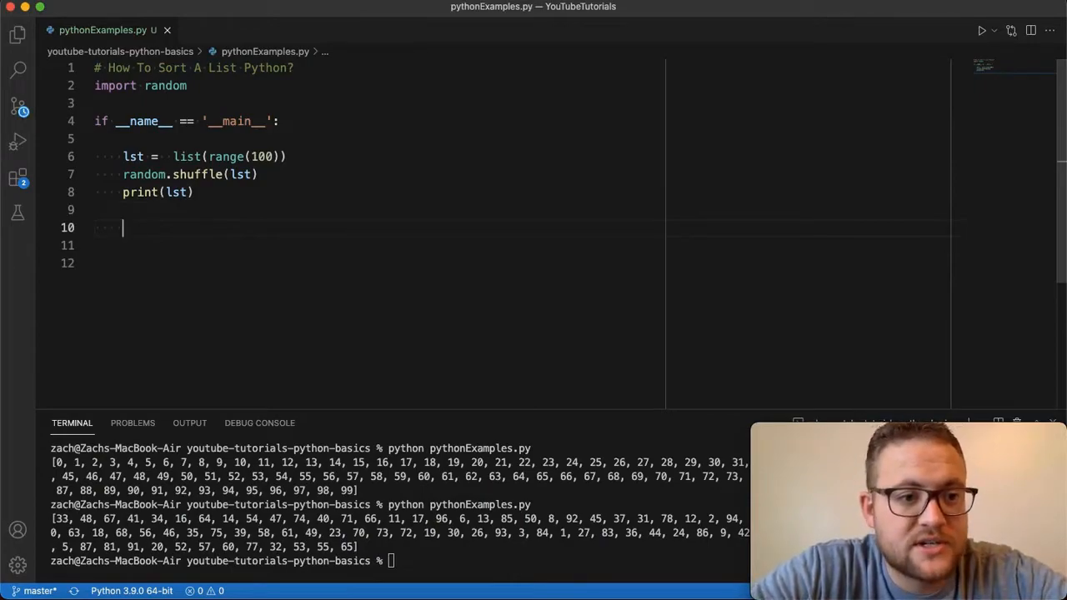
# - Add lst.sort() and print(lst) with 'Shuffled' and '\nOrdered' label prints
pyautogui.write('lst.sort()')
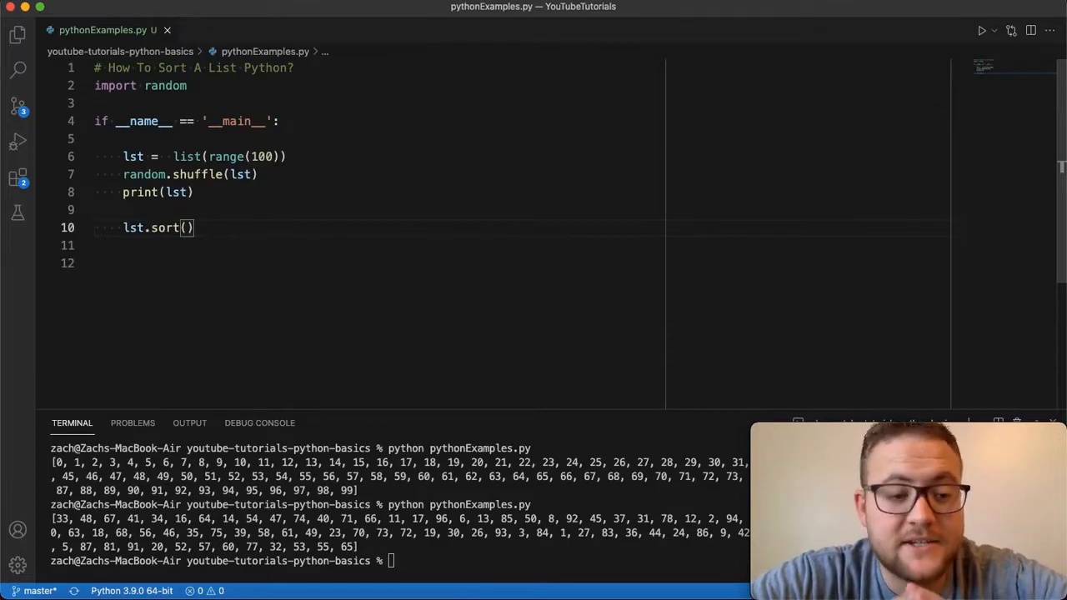
pyautogui.moveTo(207, 194)
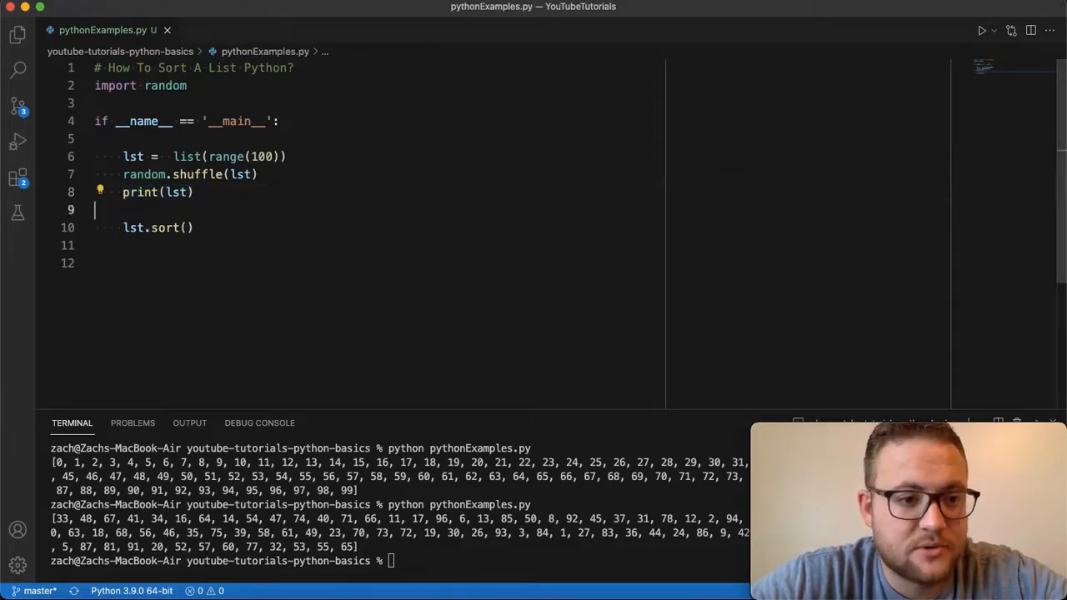
pyautogui.write('print(lst)')
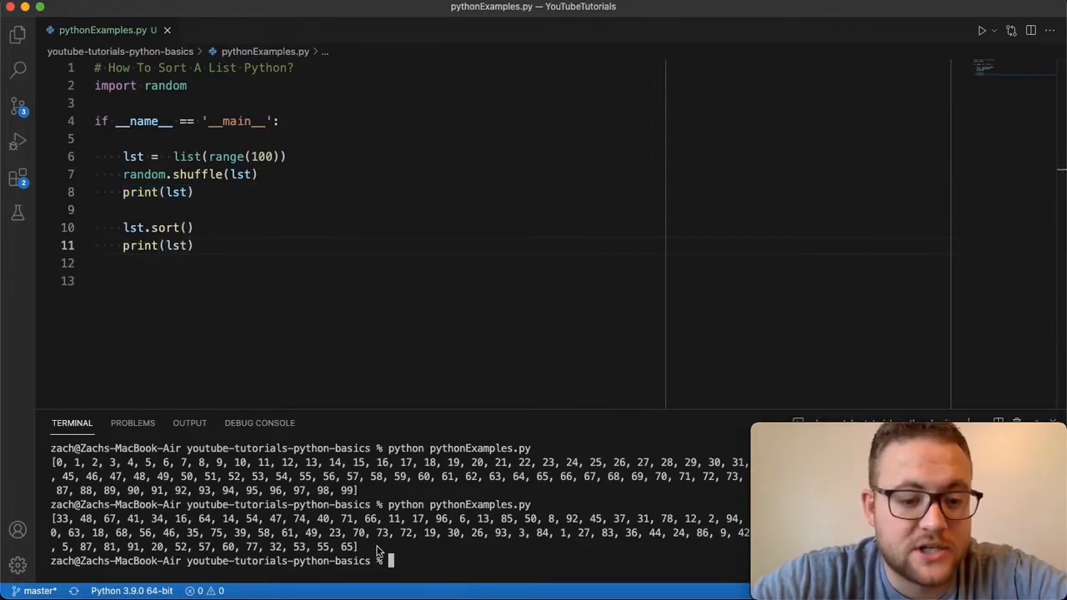
pyautogui.moveTo(207, 192)
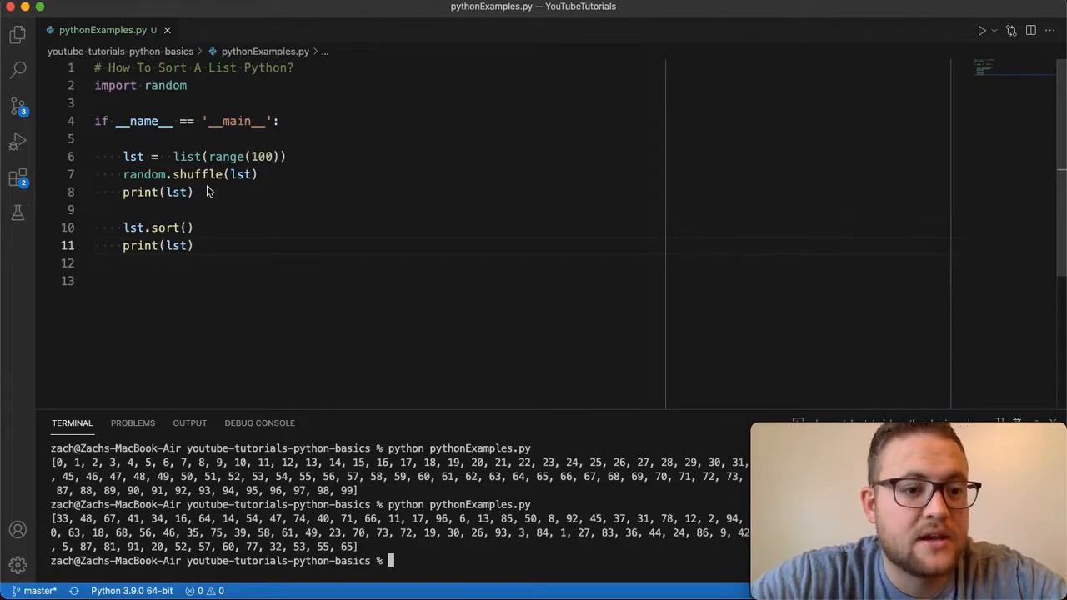
pyautogui.write('print("Shuffled')
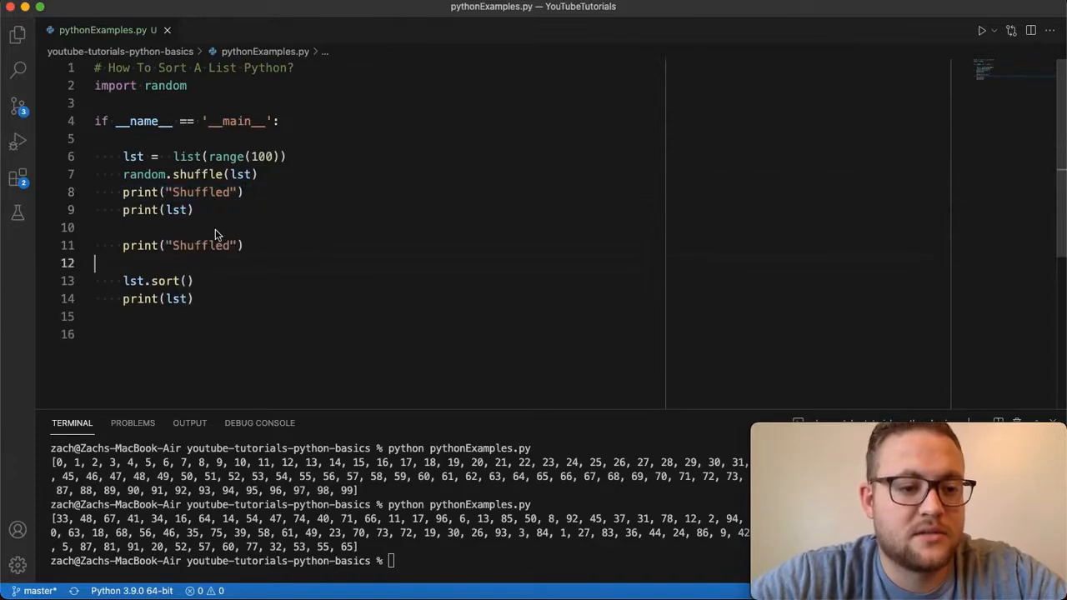
pyautogui.write('\\nOrder')
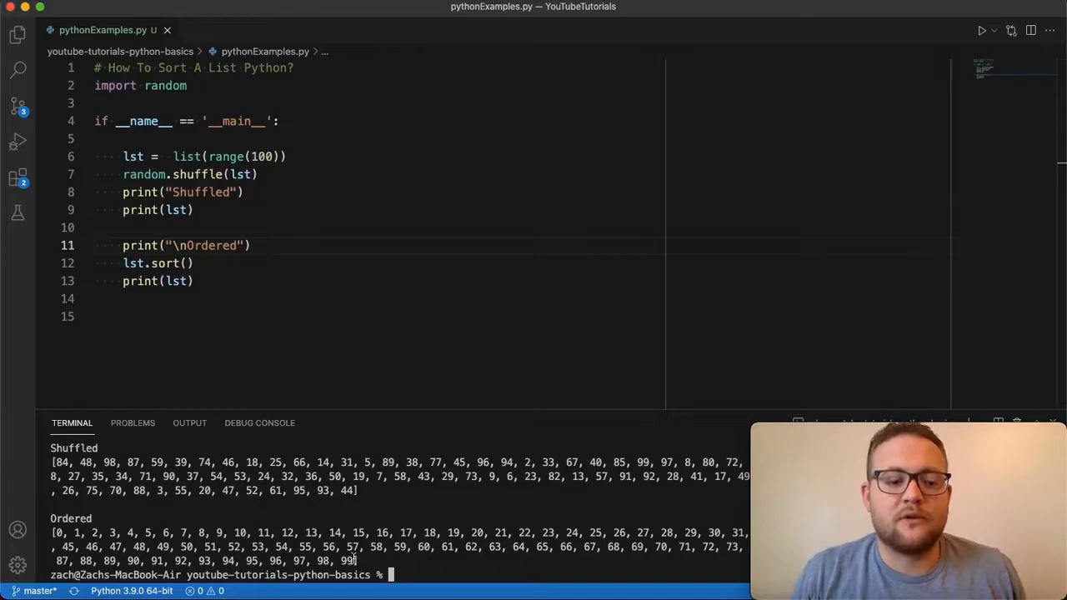
pyautogui.moveTo(648, 187)
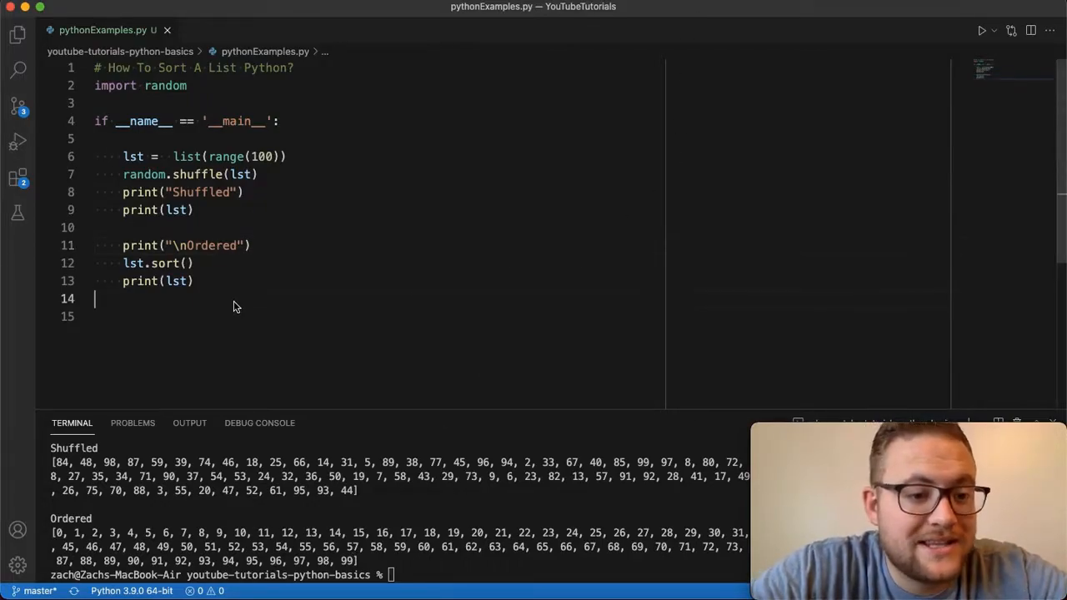
# - Add lst.sort(reverse=True) and print it, then run python pythonExamples.py
pyautogui.press('Enter')
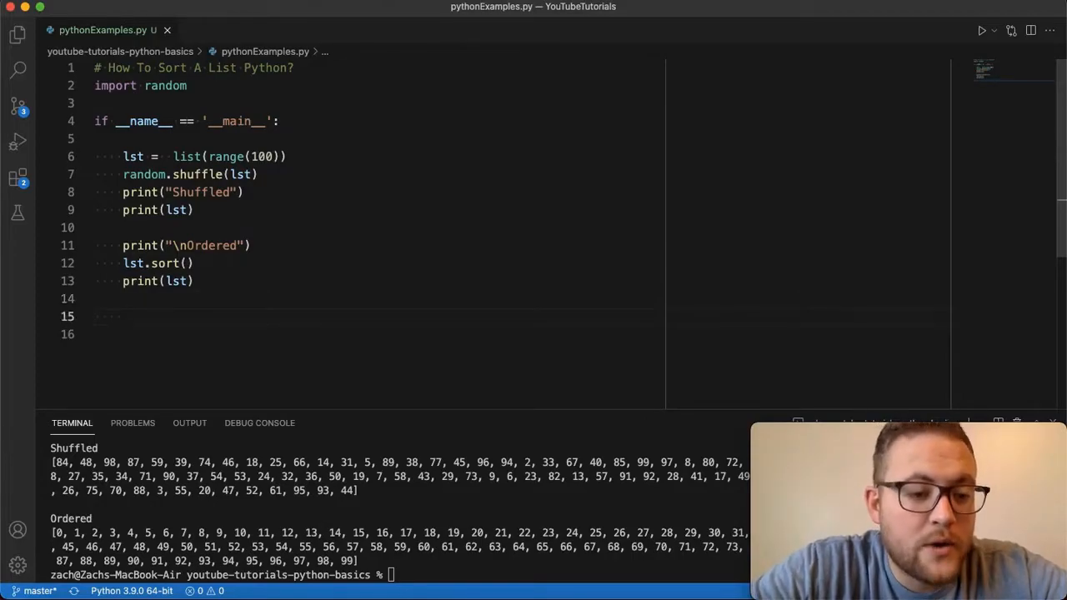
pyautogui.write('ls')
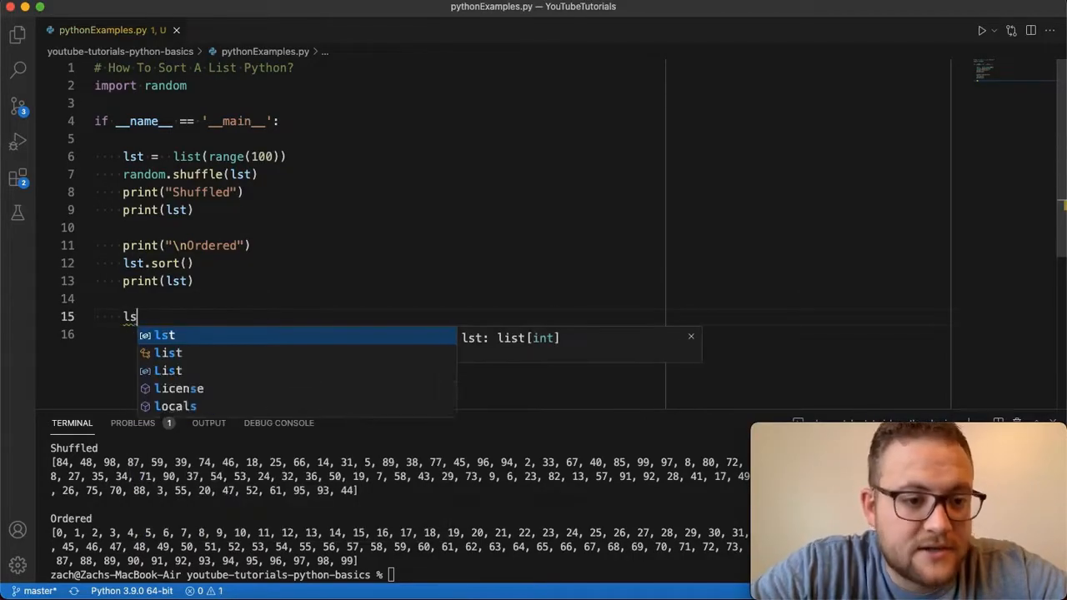
pyautogui.write('t')
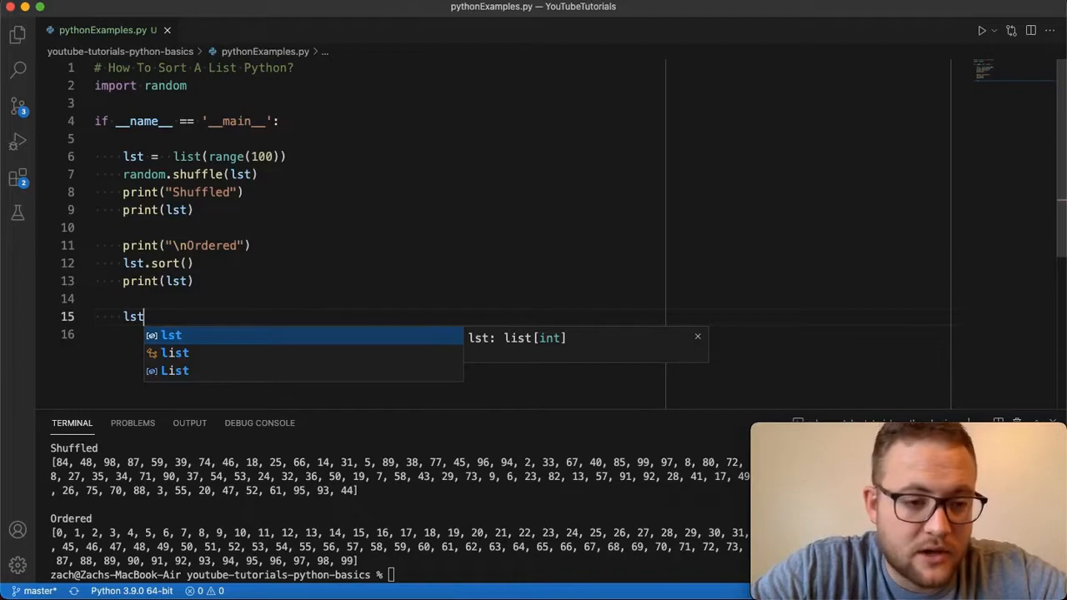
pyautogui.write('.sort(re')
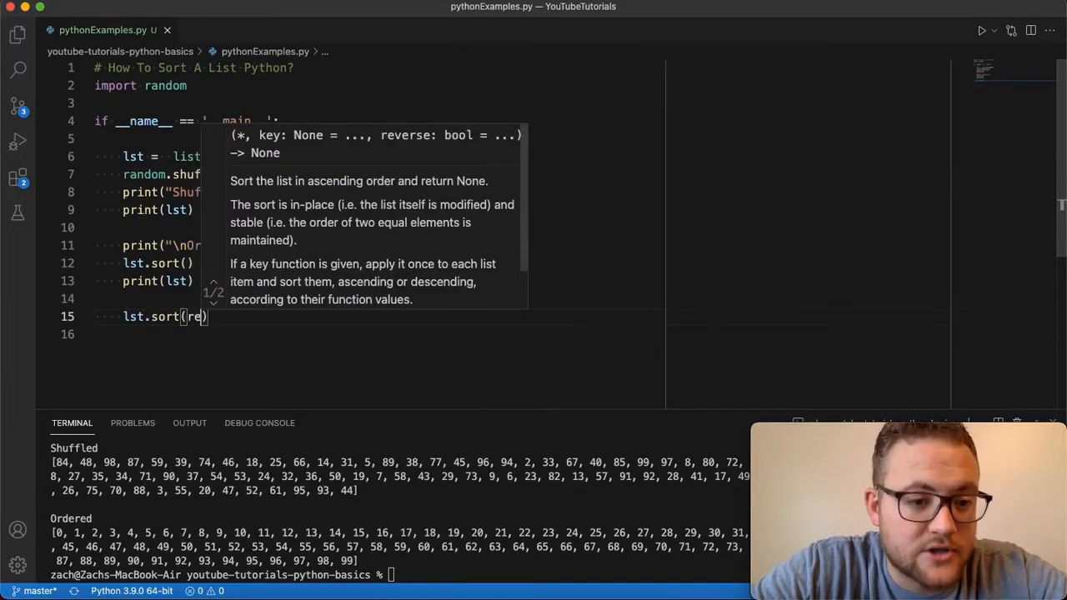
pyautogui.write('v')
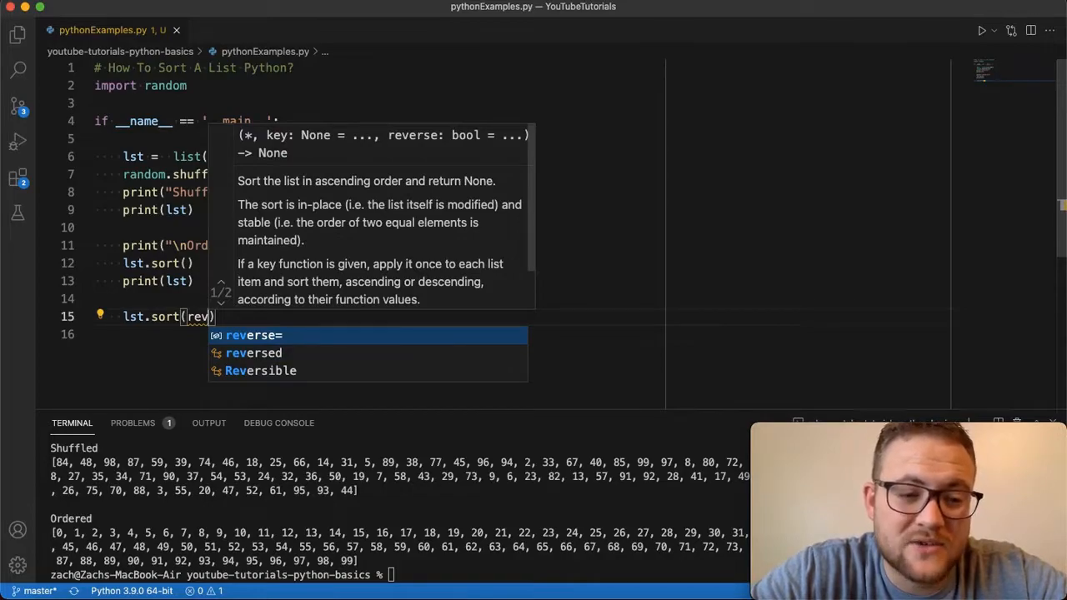
pyautogui.press('Tab')
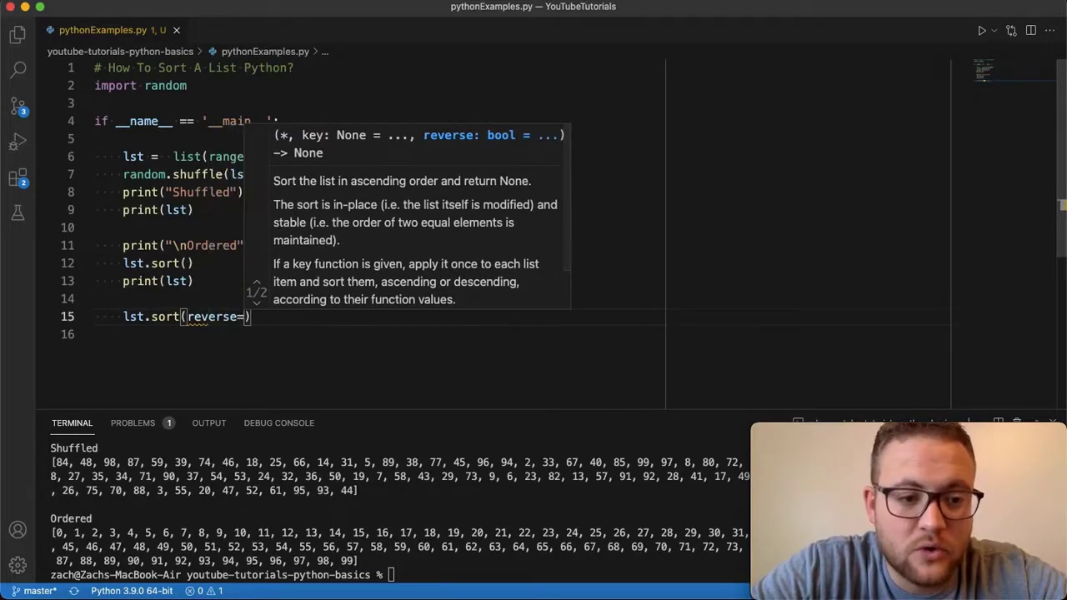
pyautogui.write('True')
pyautogui.write('print(lst')
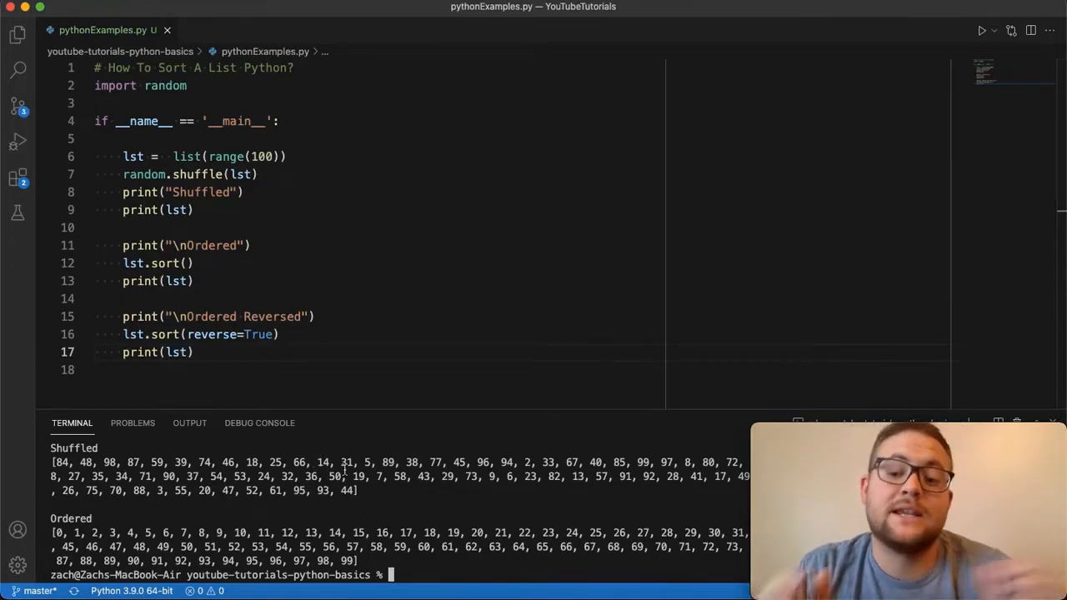
pyautogui.write('python pythonExamples.py')
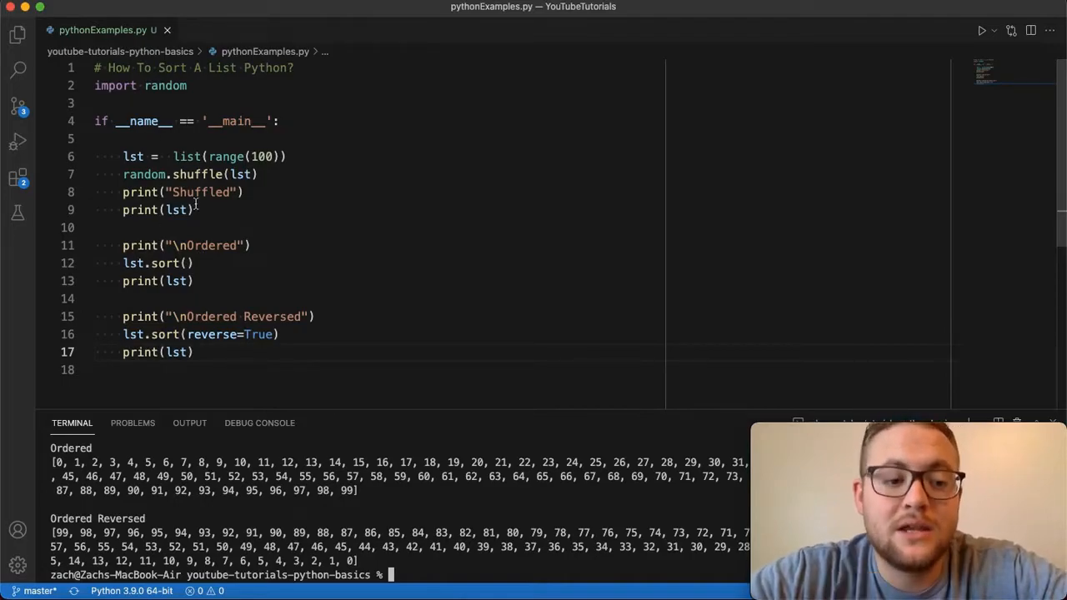
pyautogui.moveTo(223, 223)
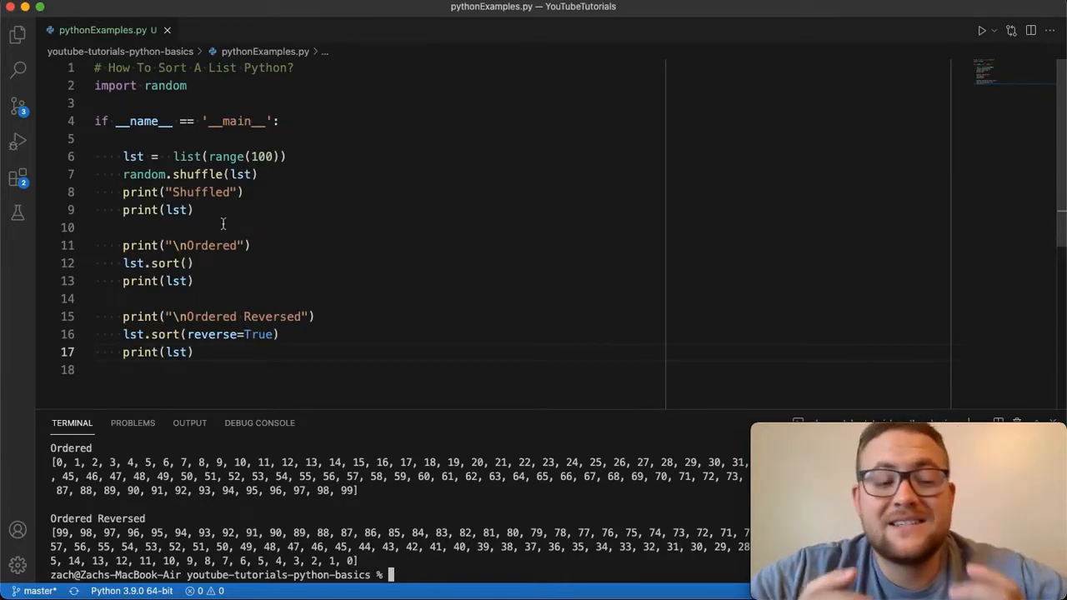